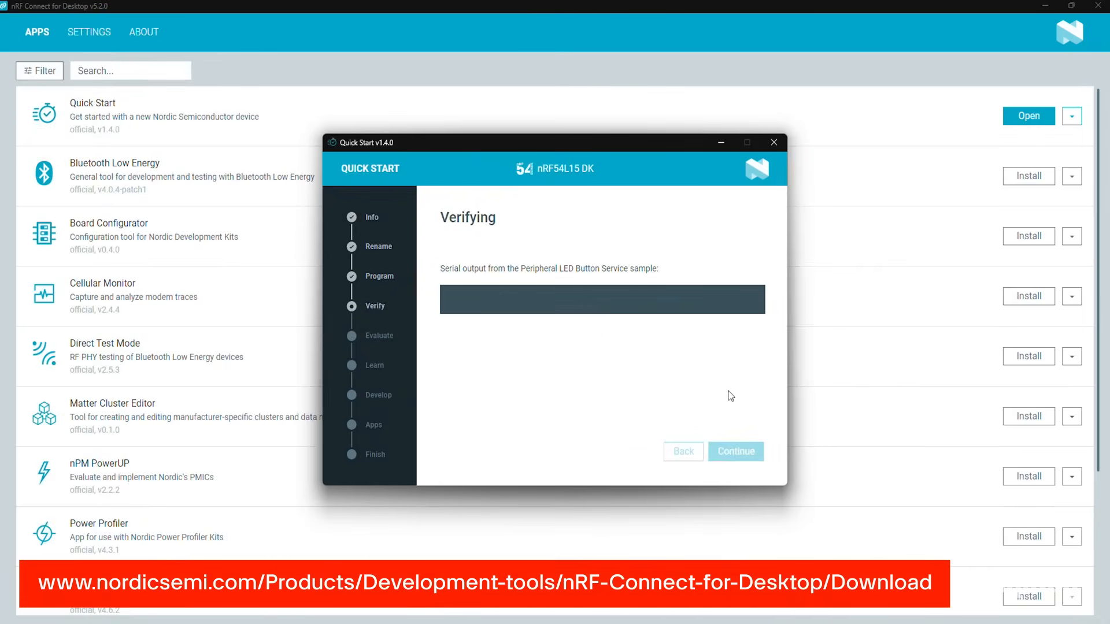
# Continue past verification and bring up the Peripheral LBS testing steps in the browser
pyautogui.click(735, 452)
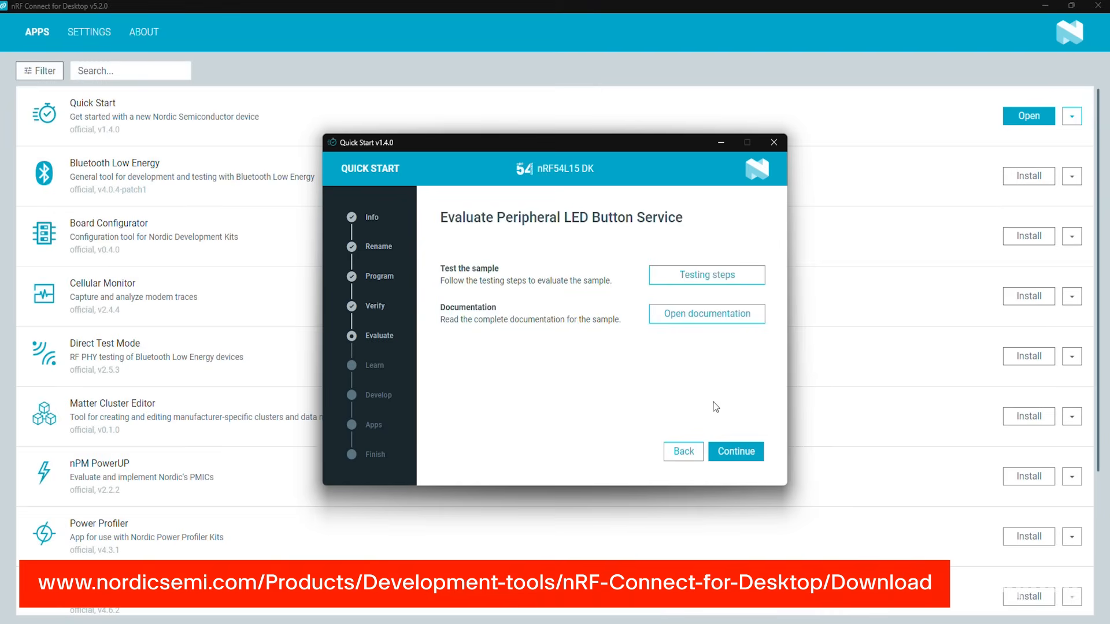
pyautogui.click(705, 276)
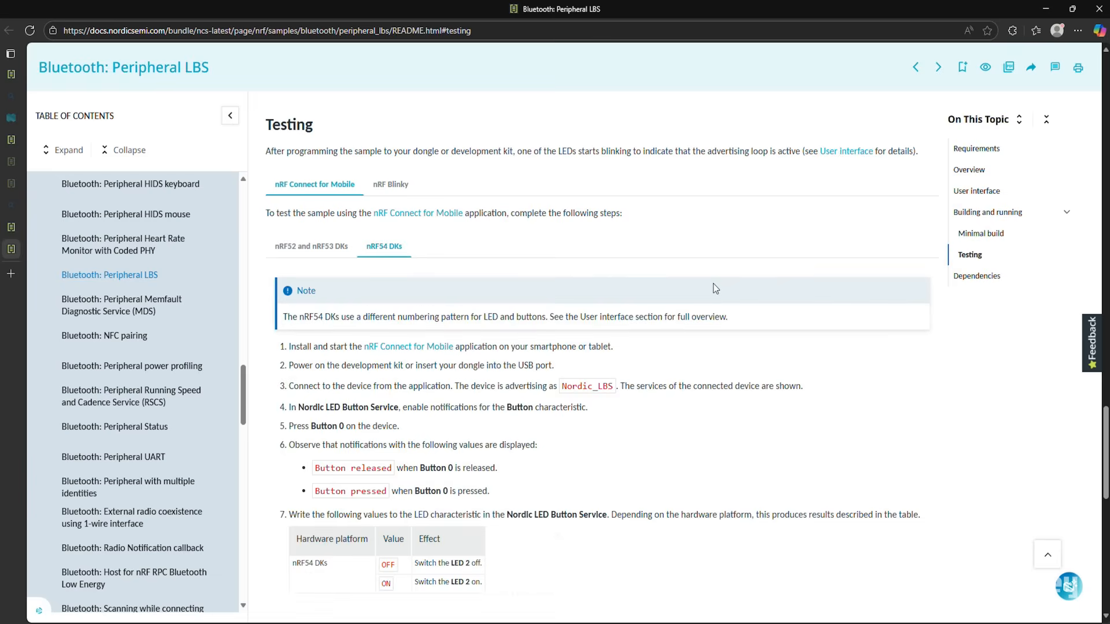
pyautogui.moveTo(766, 289)
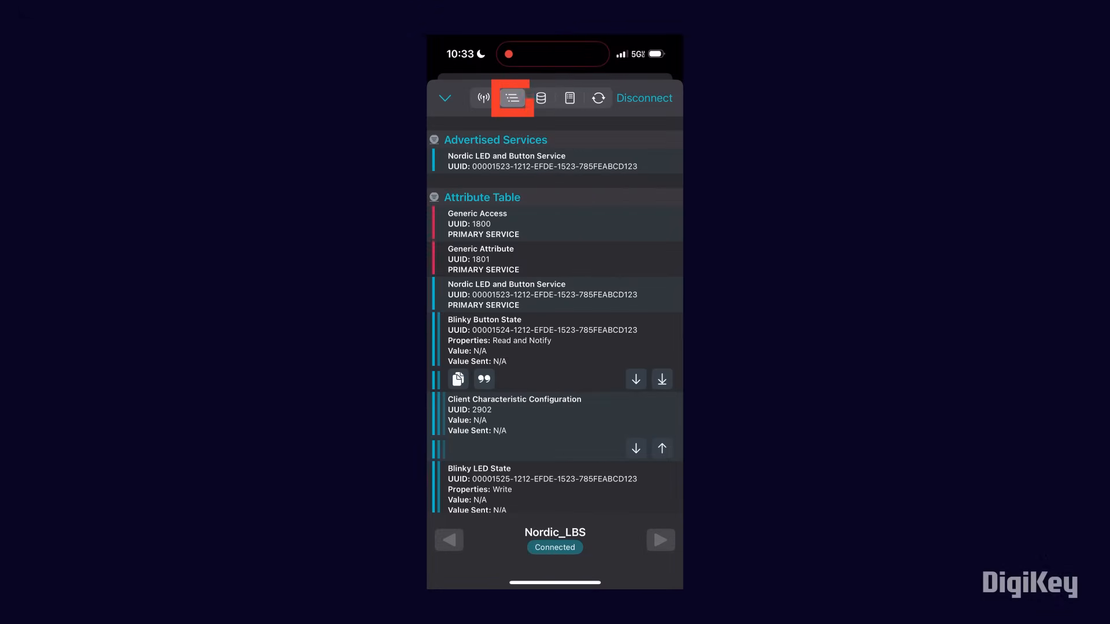
# Enable Blinky Button State notifications and view Button Pressed/Released values in the log
pyautogui.click(661, 379)
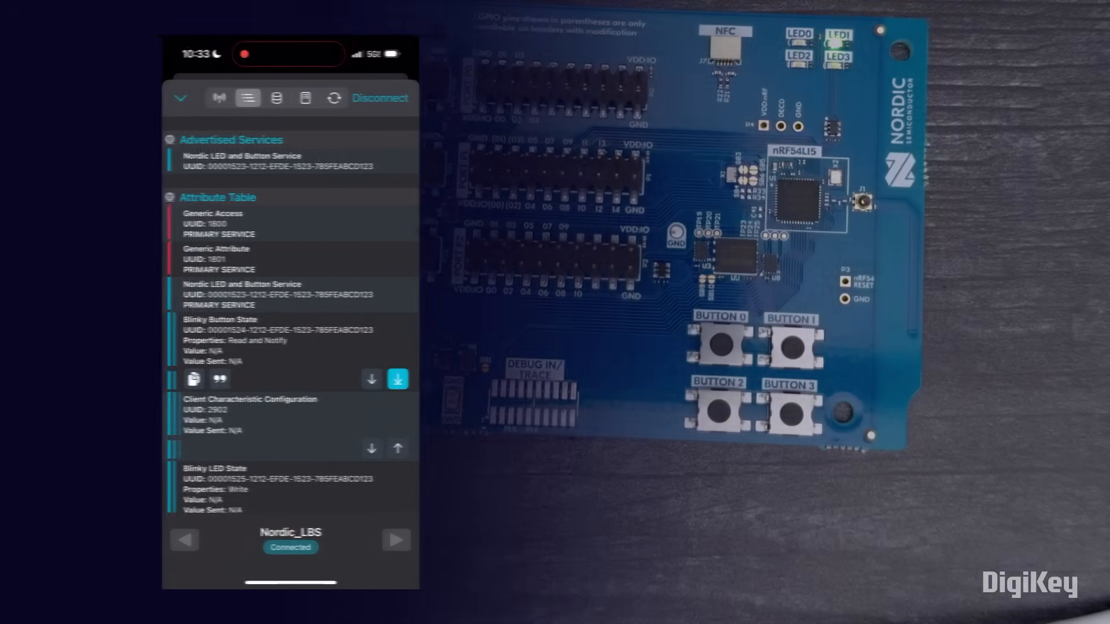
pyautogui.click(291, 97)
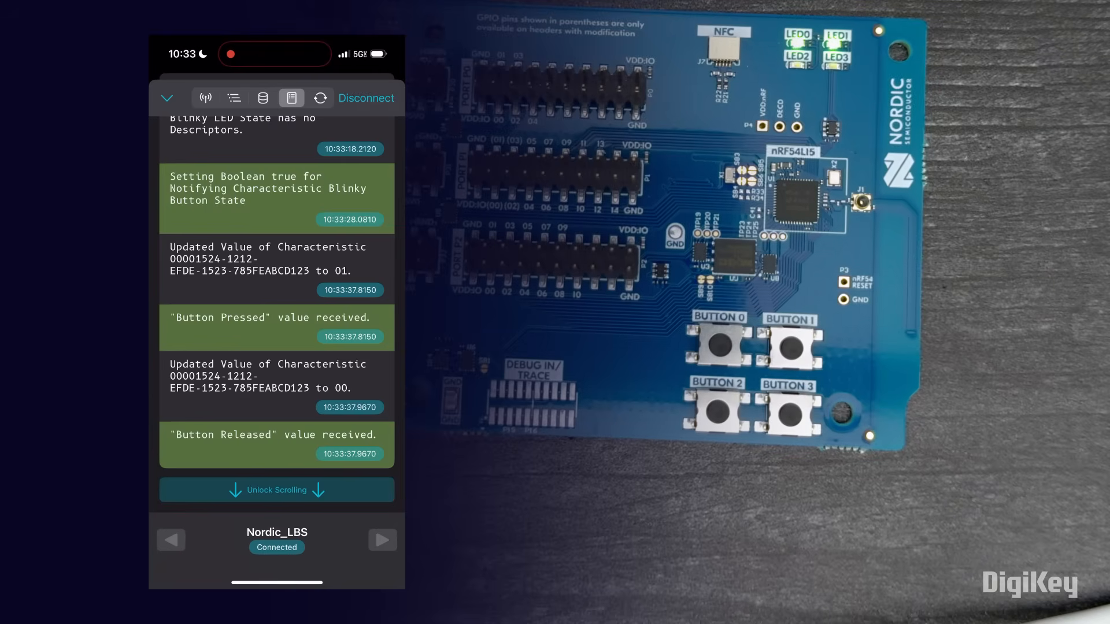
# Write True to Blinky LED State to light LED 2, then start a second write
pyautogui.click(235, 97)
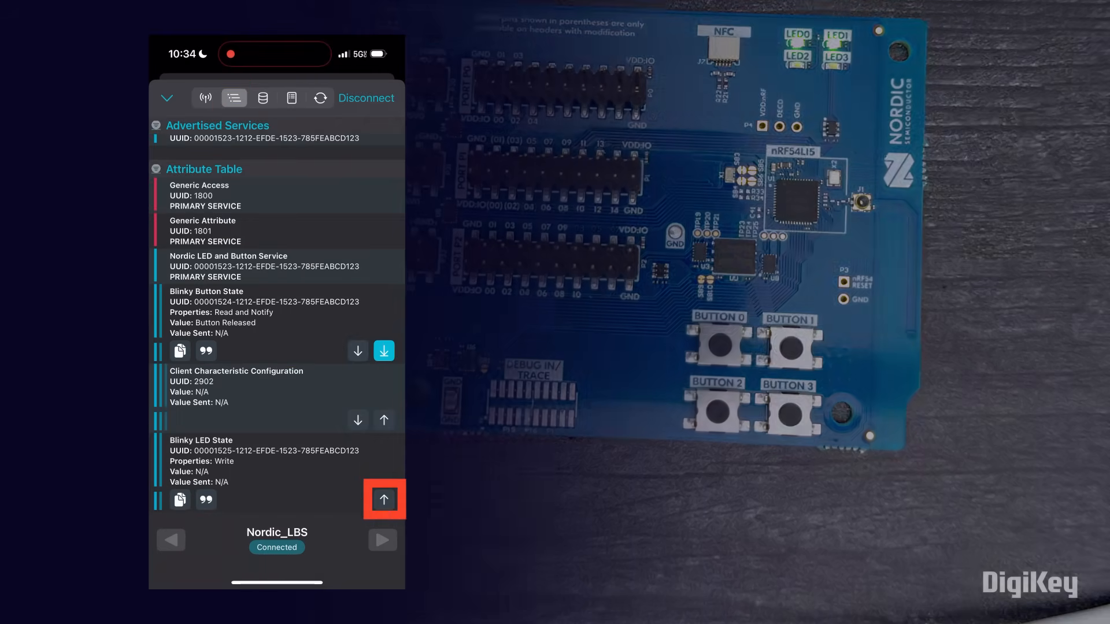
pyautogui.click(384, 499)
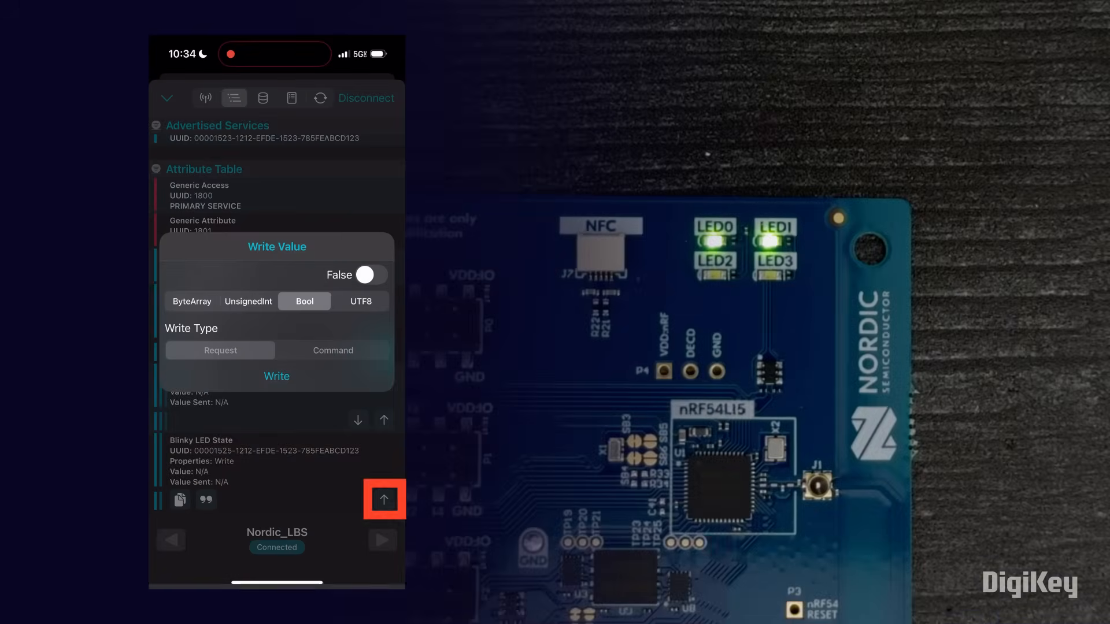
pyautogui.click(368, 275)
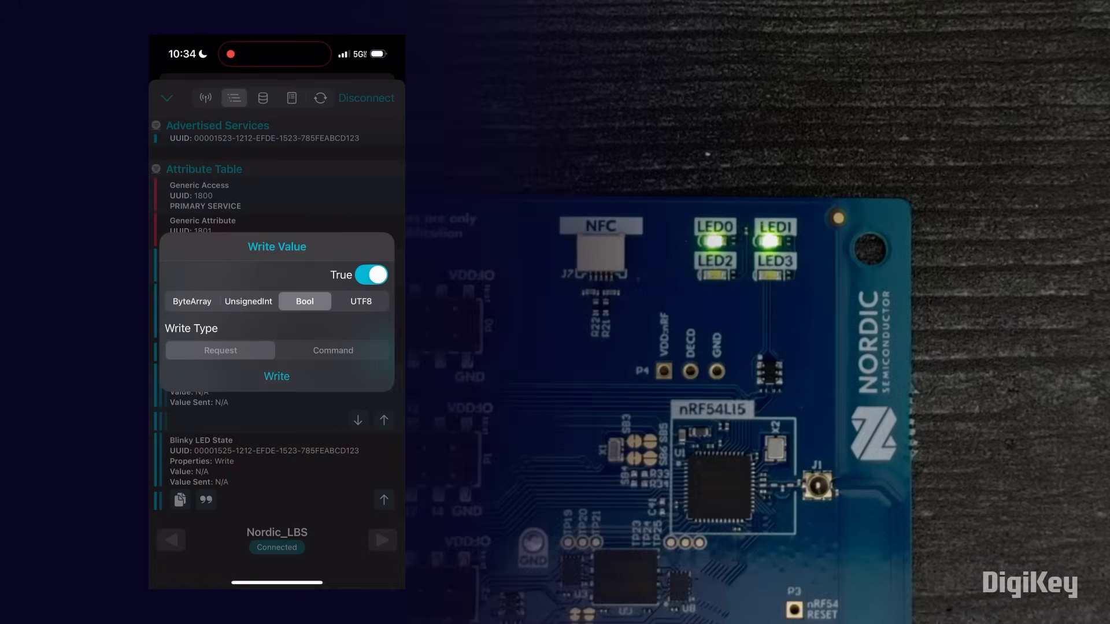
pyautogui.click(277, 376)
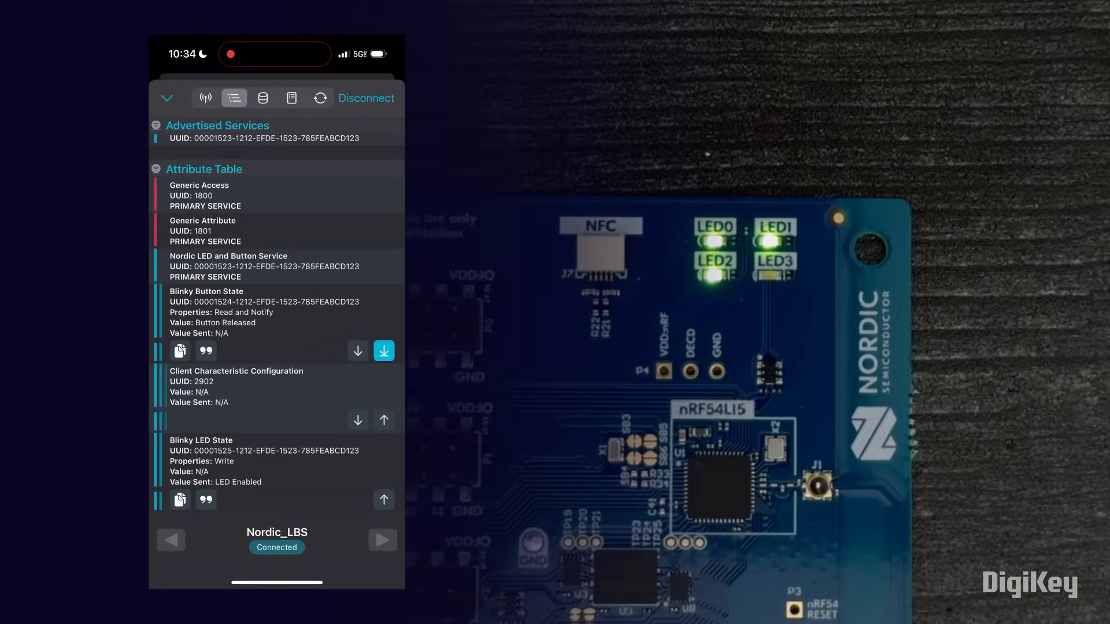
pyautogui.click(384, 350)
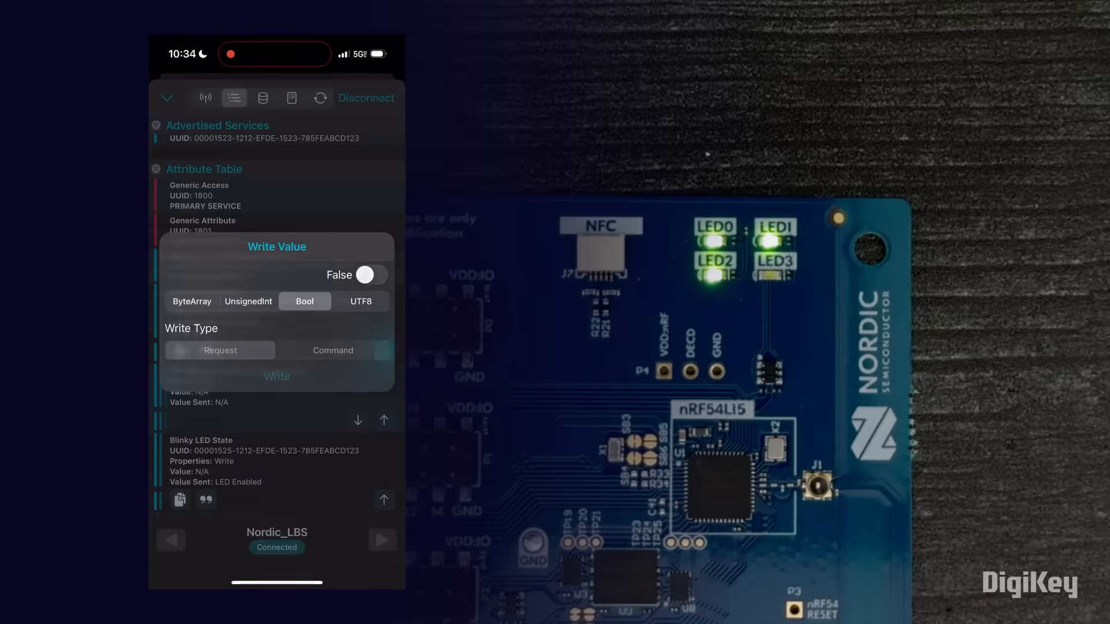